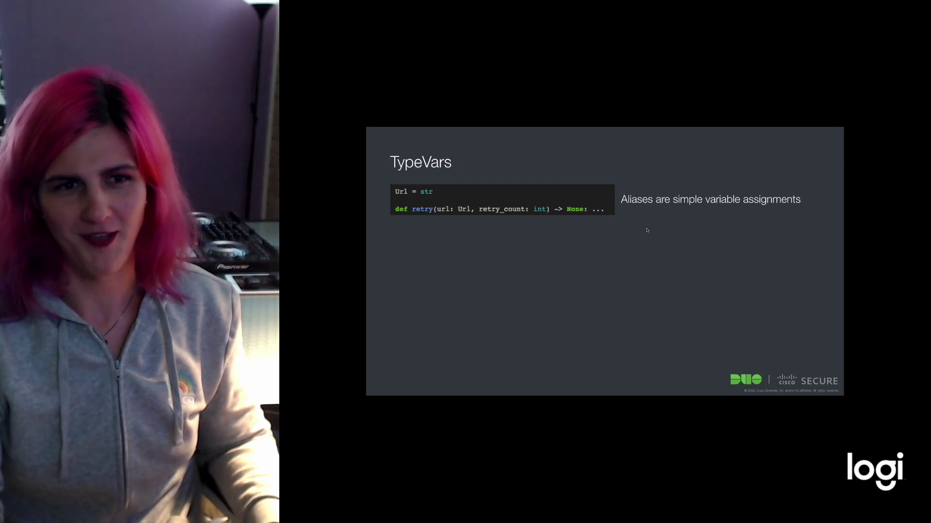
{"action": "mouse_move", "coordinate": [463, 216]}
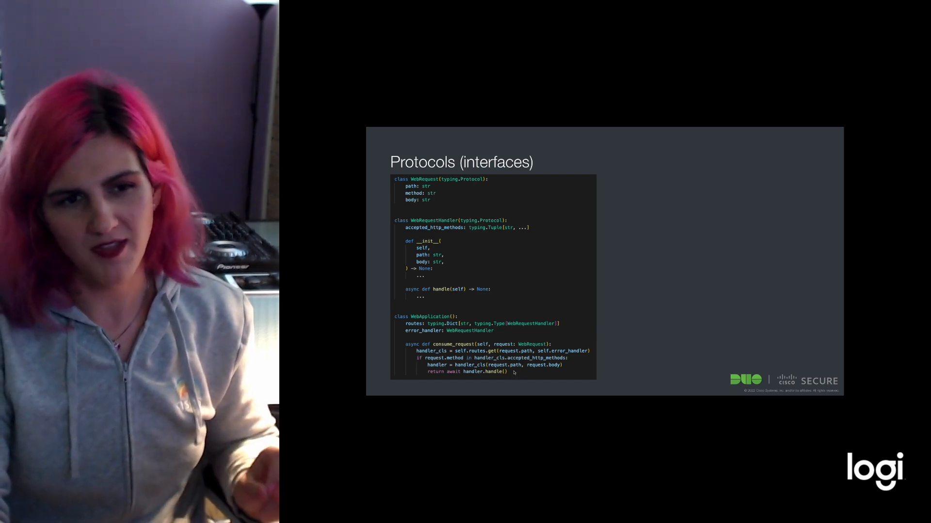
{"action": "mouse_move", "coordinate": [498, 291]}
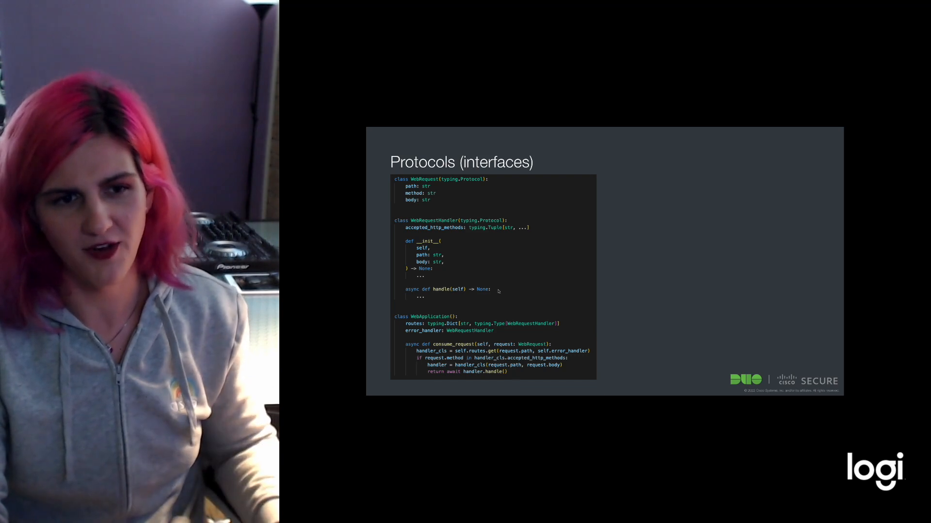
{"action": "key", "text": "Right"}
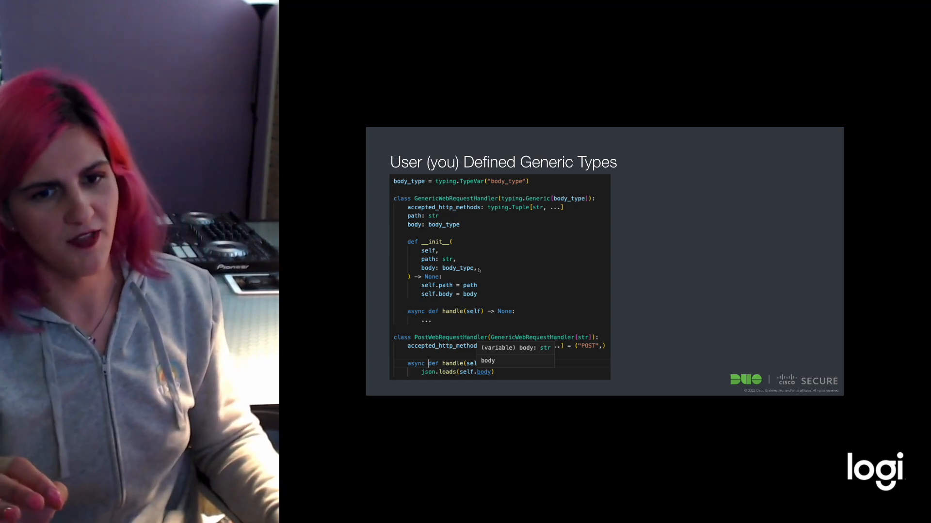
{"action": "mouse_move", "coordinate": [552, 303]}
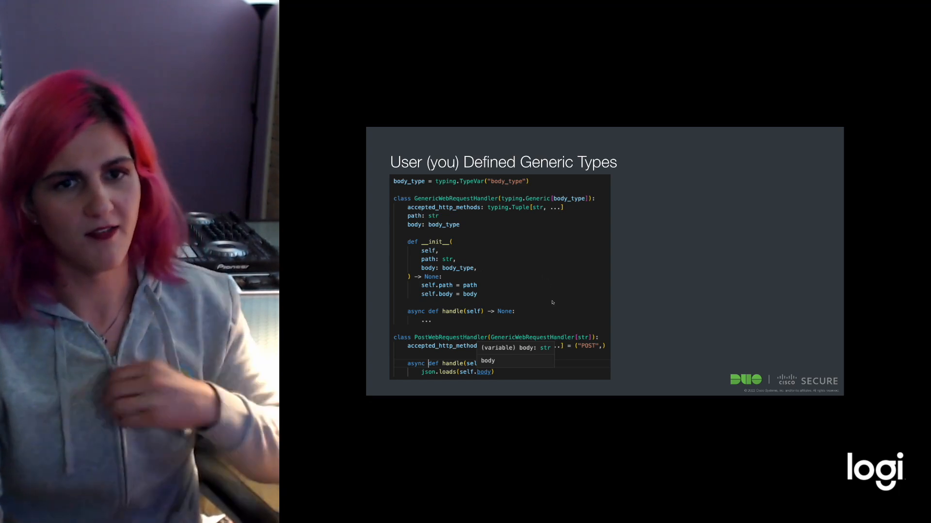